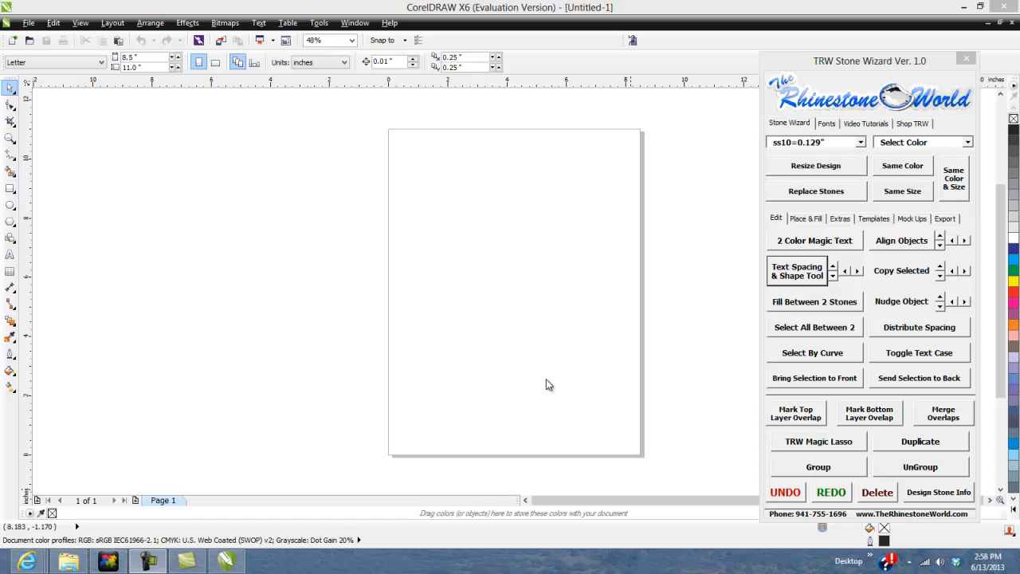
mouse_move(545, 376)
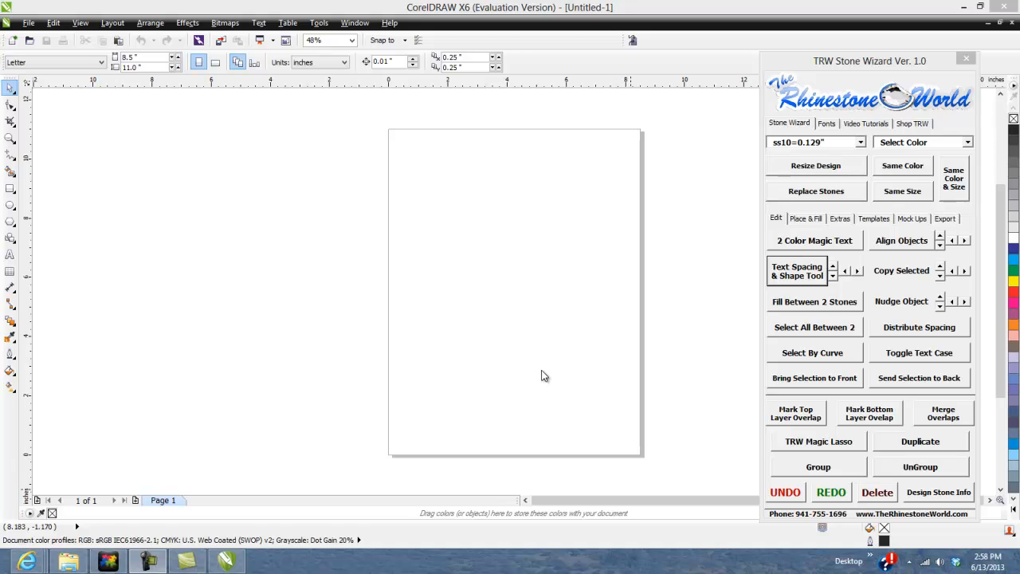
mouse_move(905, 449)
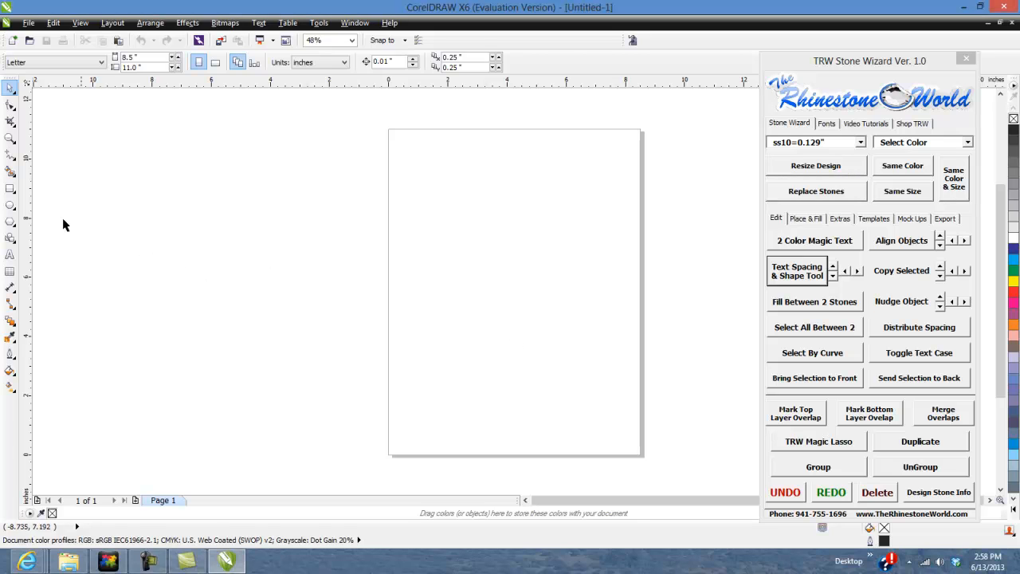
Open the Backup_of_cowgirl hat rhinestone design and select all of its stones.
left_click_drag(433, 273, 533, 360)
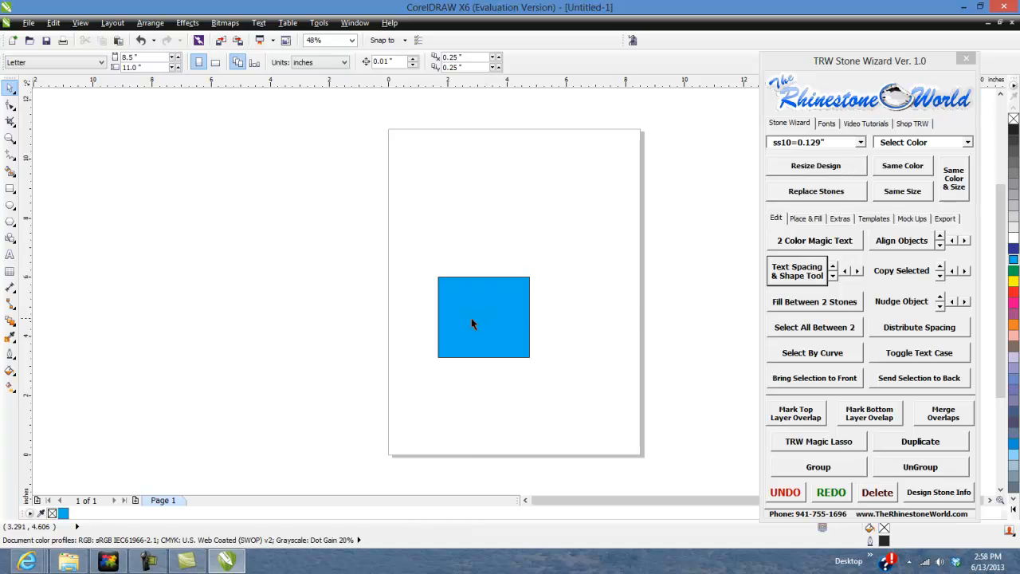
left_click(483, 316)
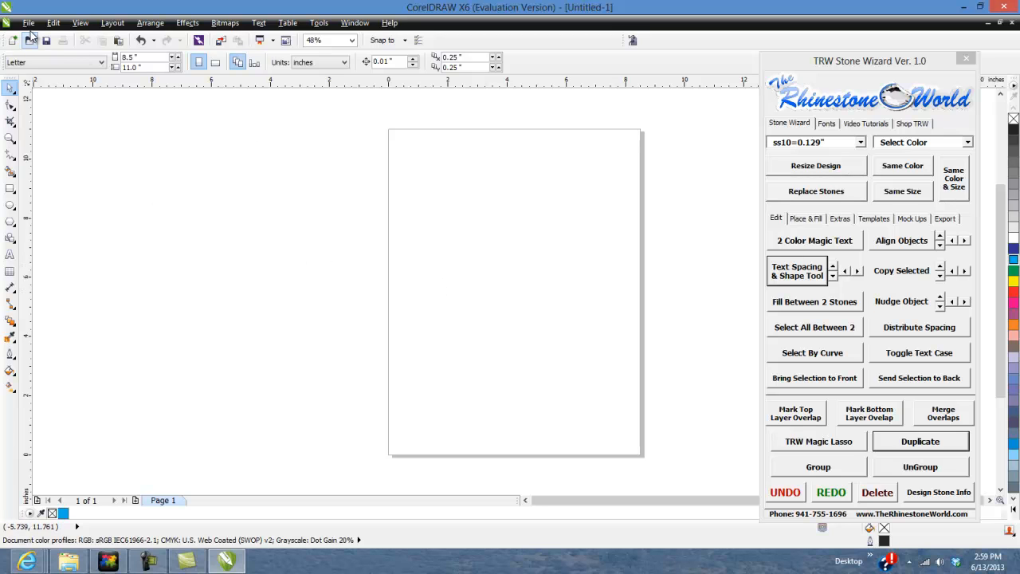
mouse_move(470, 255)
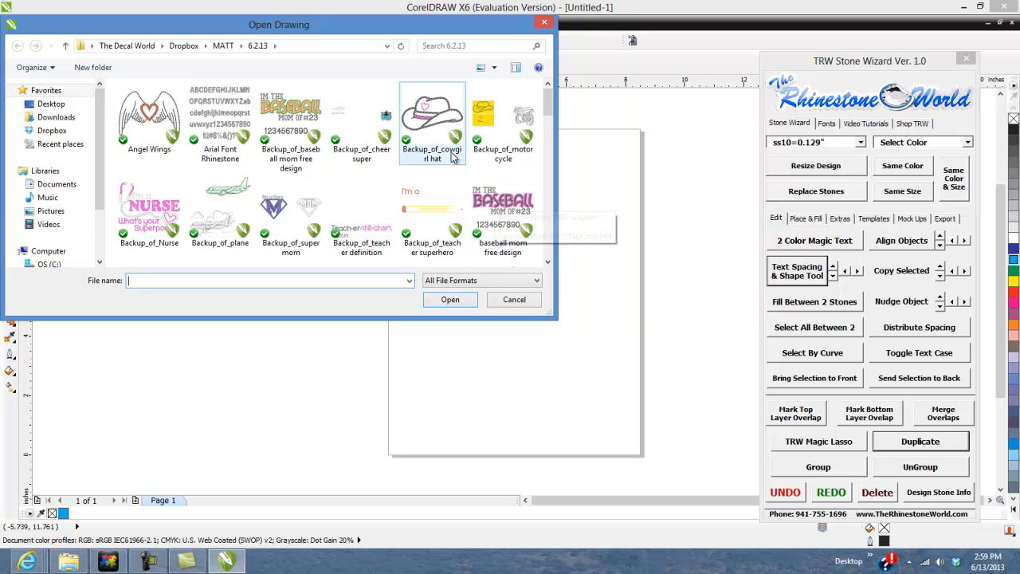
left_click(513, 300)
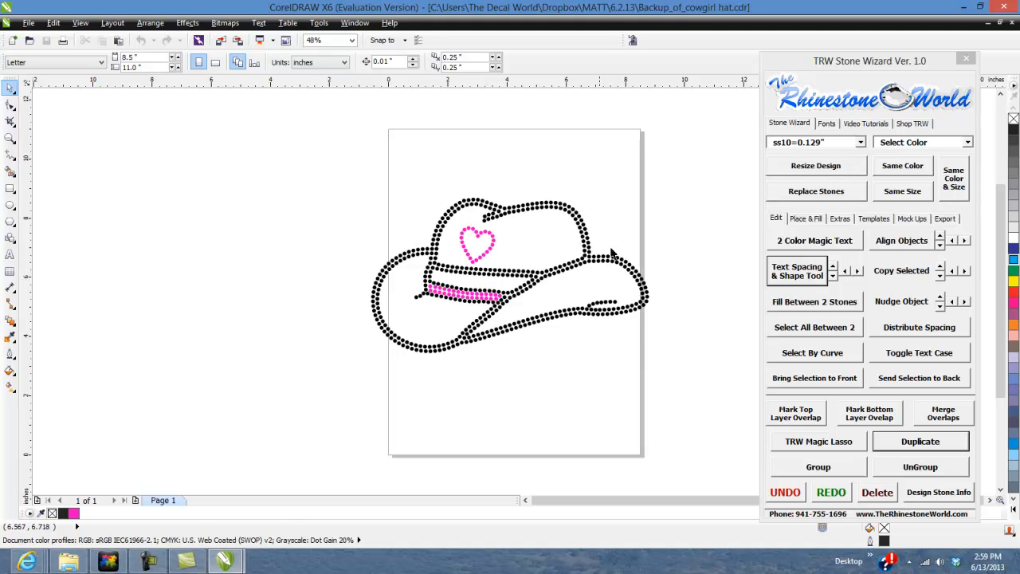
mouse_move(586, 252)
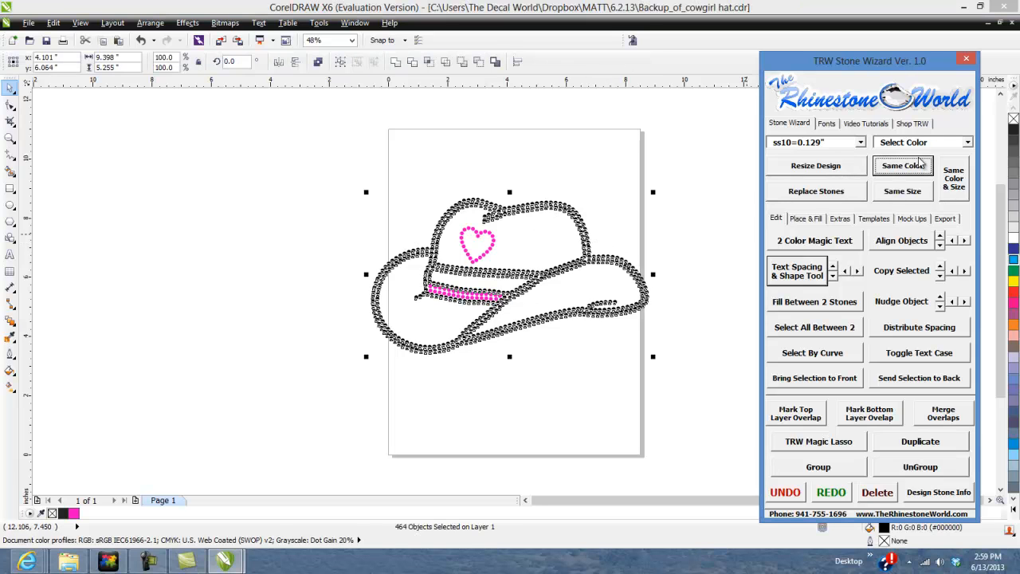
left_click(921, 142)
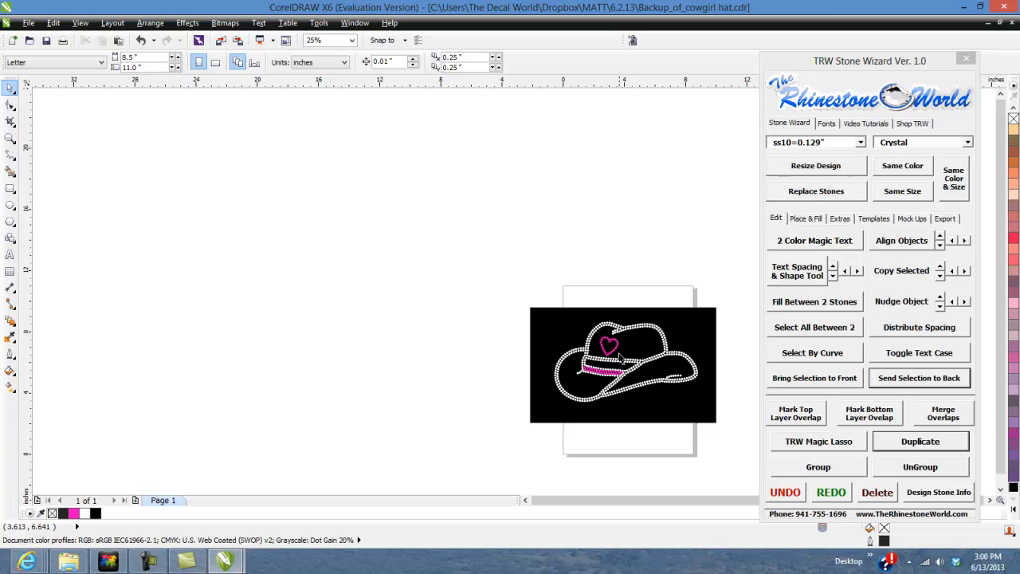
mouse_move(690, 333)
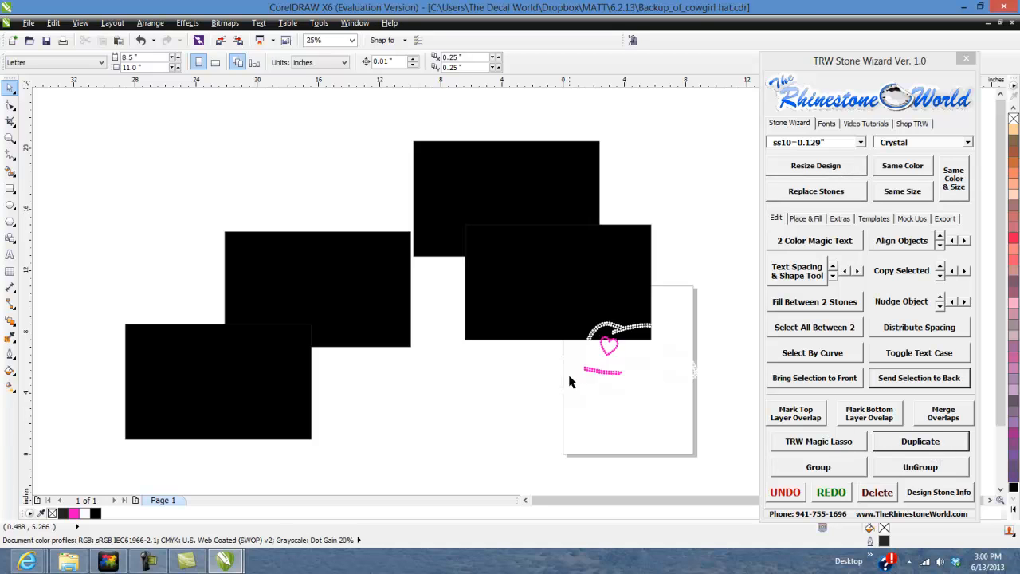
mouse_move(465, 392)
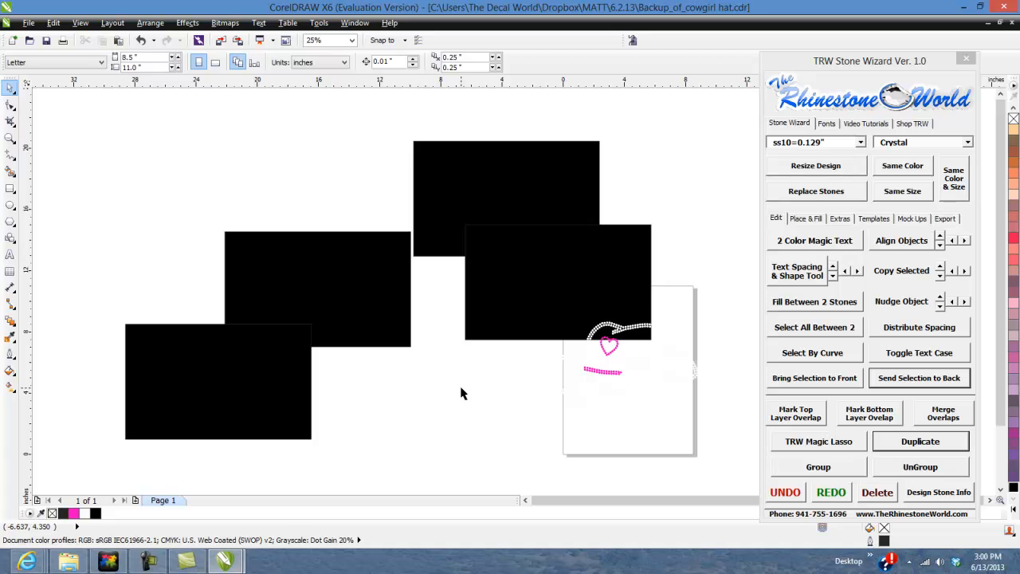
mouse_move(586, 298)
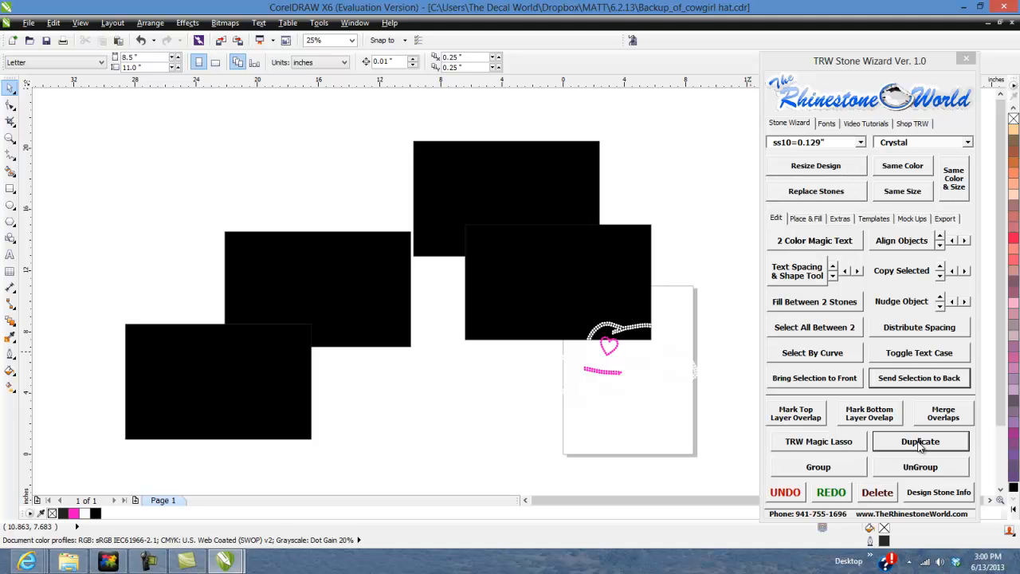
mouse_move(548, 280)
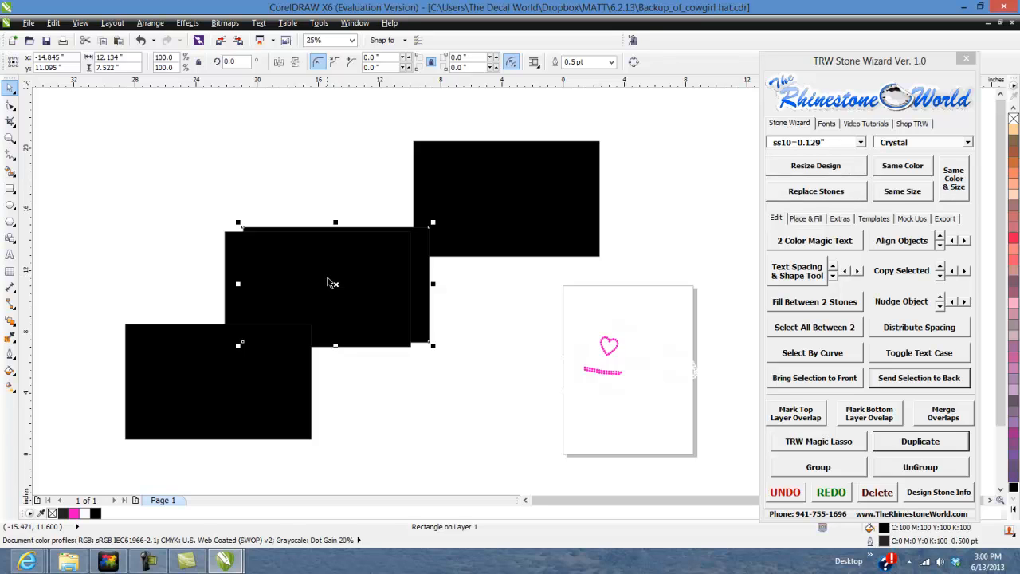
mouse_move(443, 310)
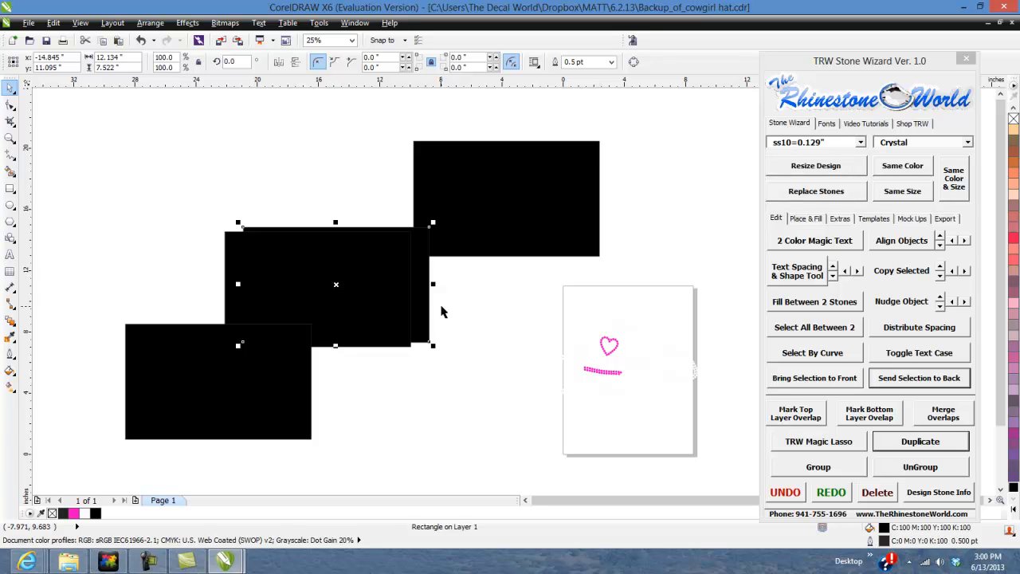